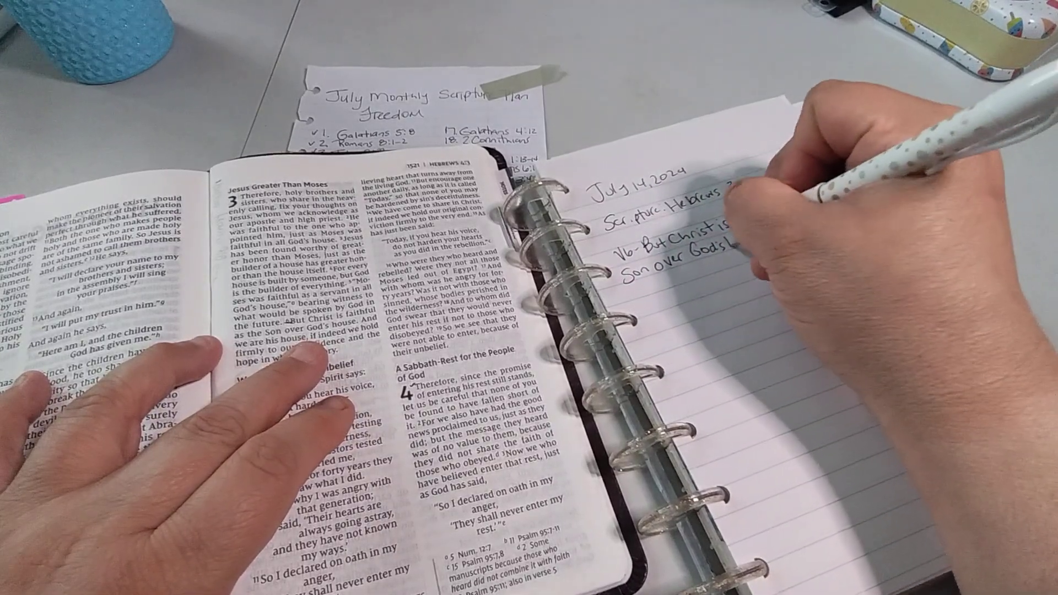
pyautogui.write('faithful')
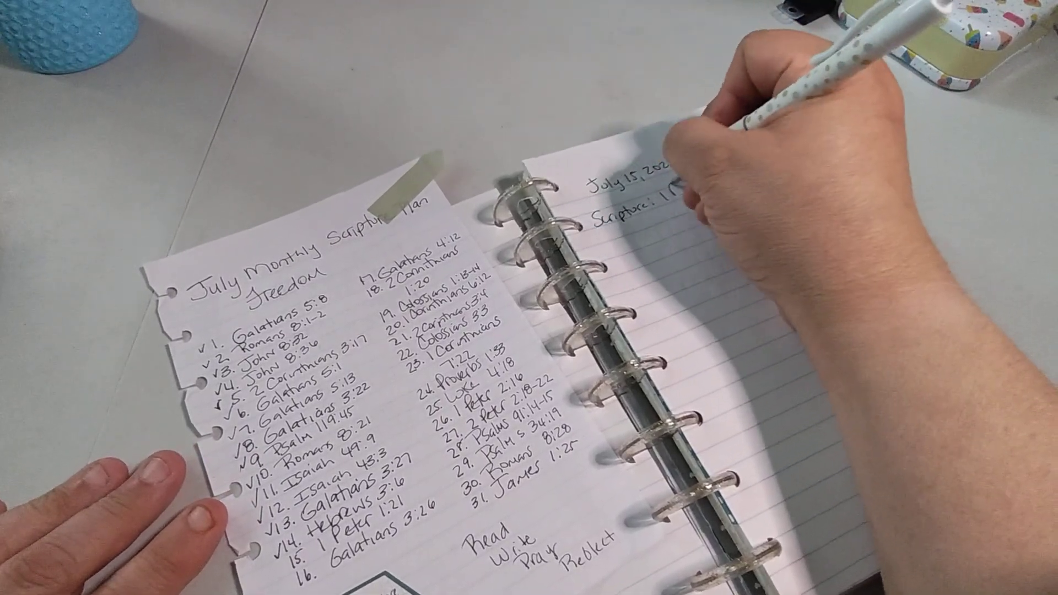
pyautogui.write('1 Peter')
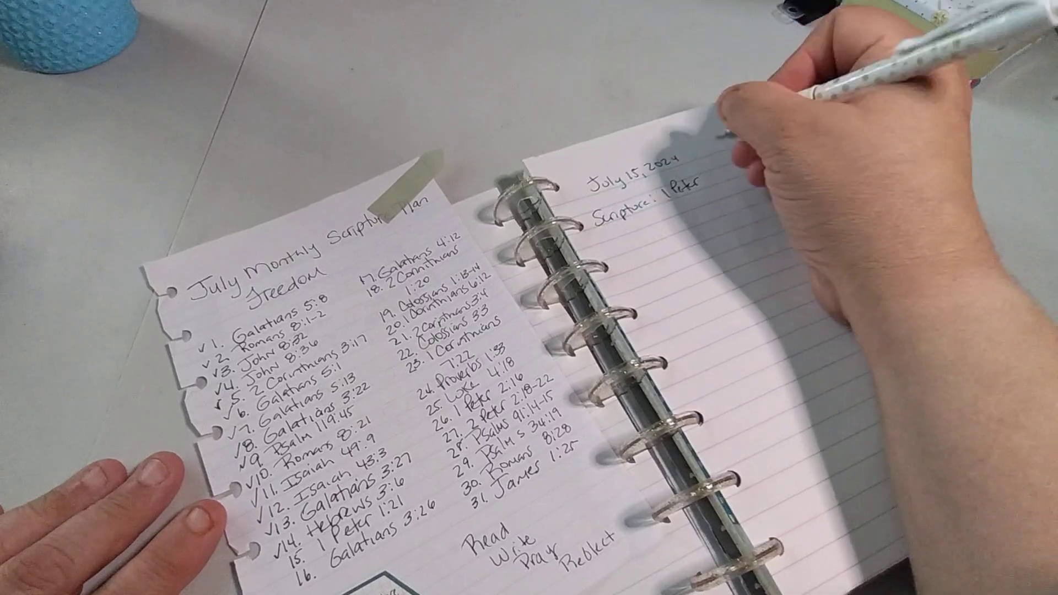